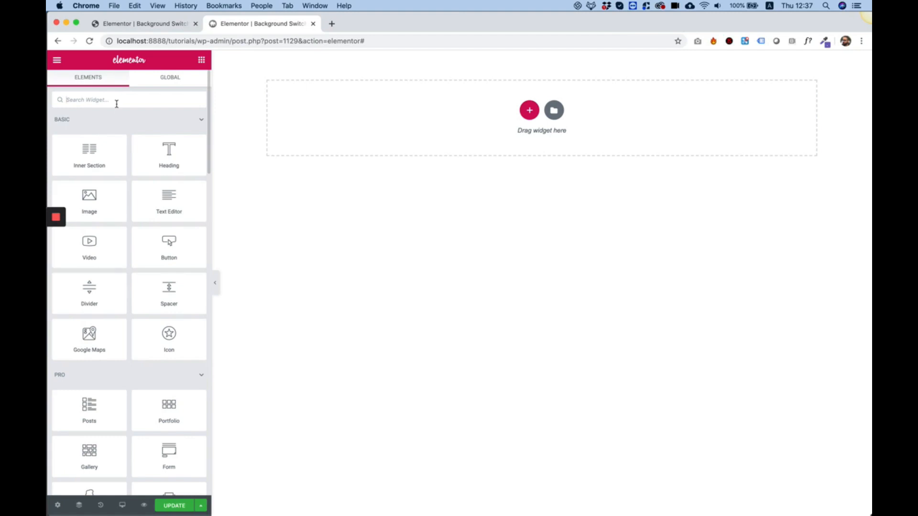
Find the Background Switcher widget by searching 'back' and add it to the page.
{"action": "type", "text": "back"}
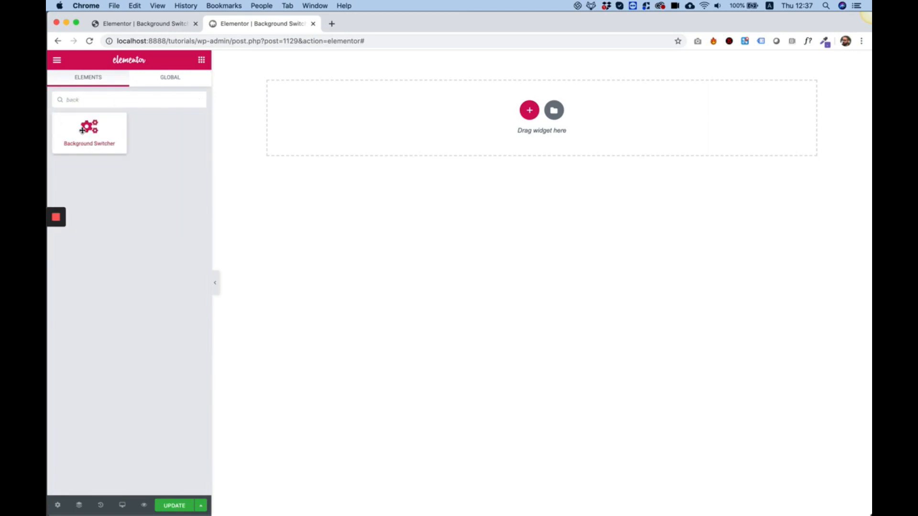
{"action": "left_click", "coordinate": [89, 133]}
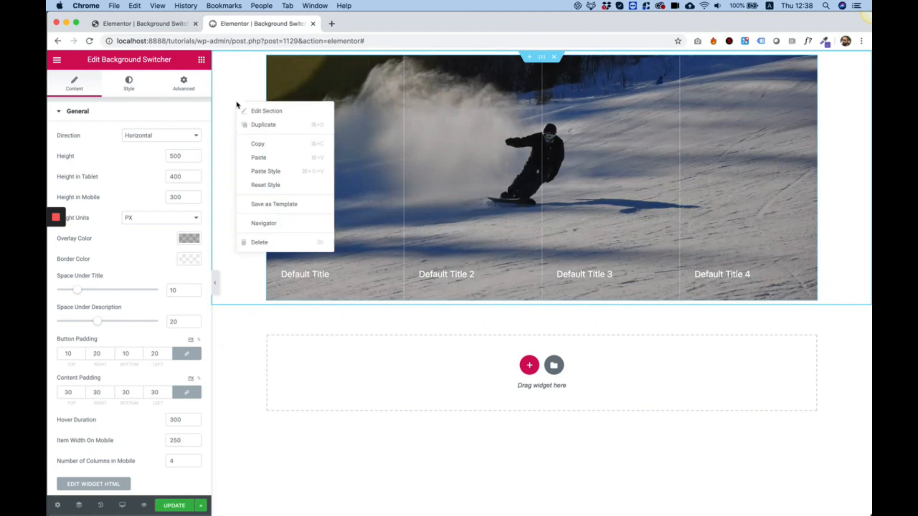
Set the section's Content Width to Full Width, then move on to the column settings.
{"action": "left_click", "coordinate": [267, 111]}
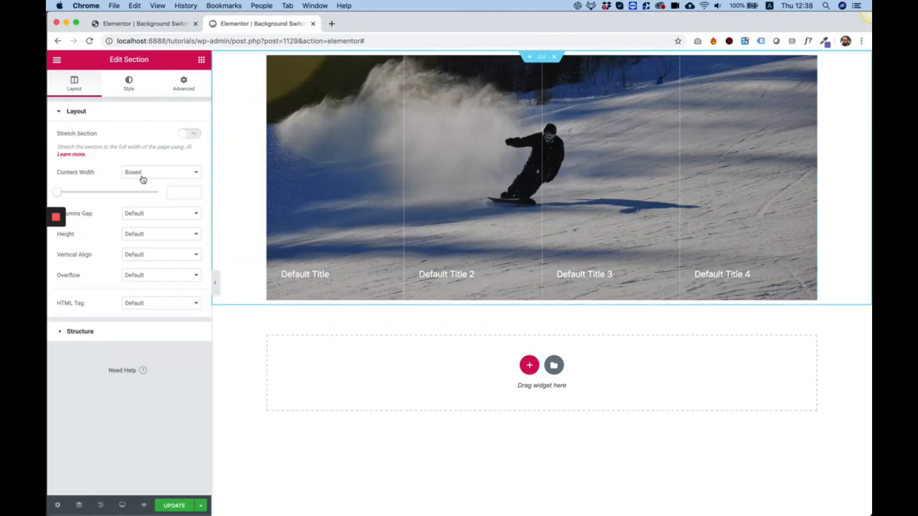
{"action": "left_click", "coordinate": [161, 171]}
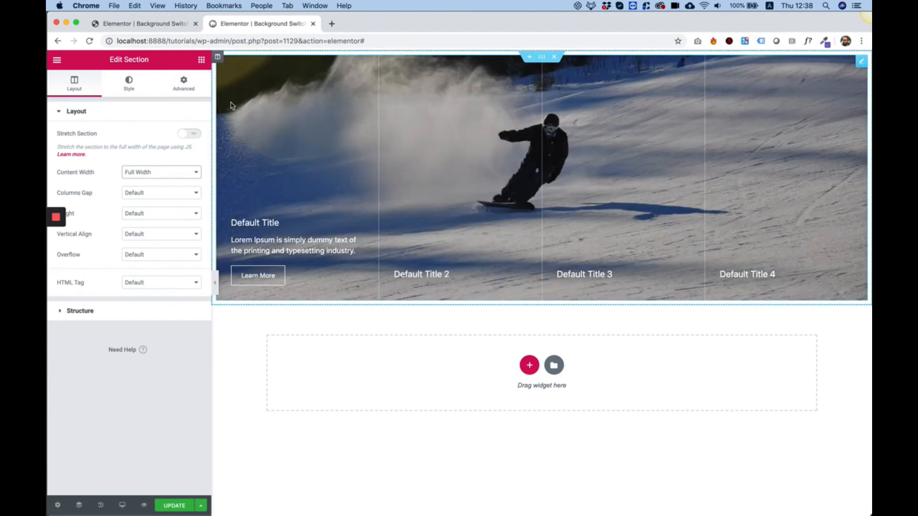
{"action": "left_click", "coordinate": [218, 58]}
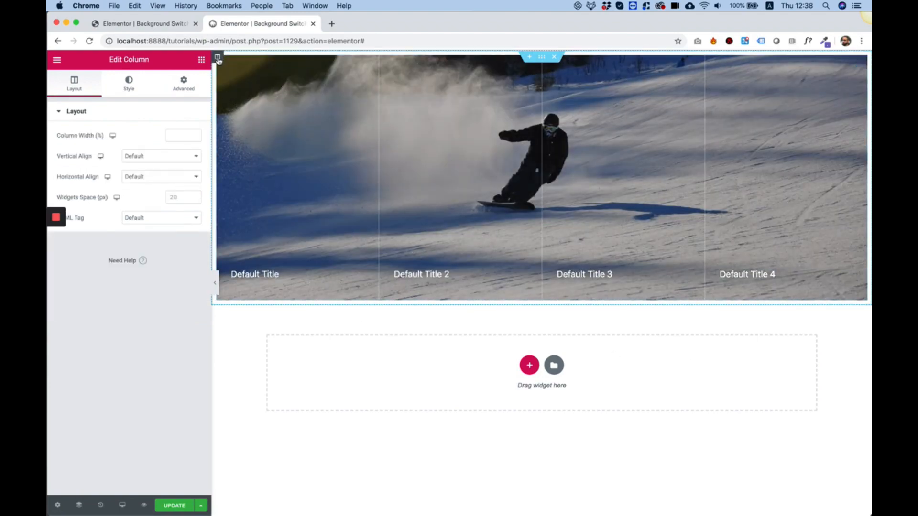
{"action": "left_click", "coordinate": [183, 84]}
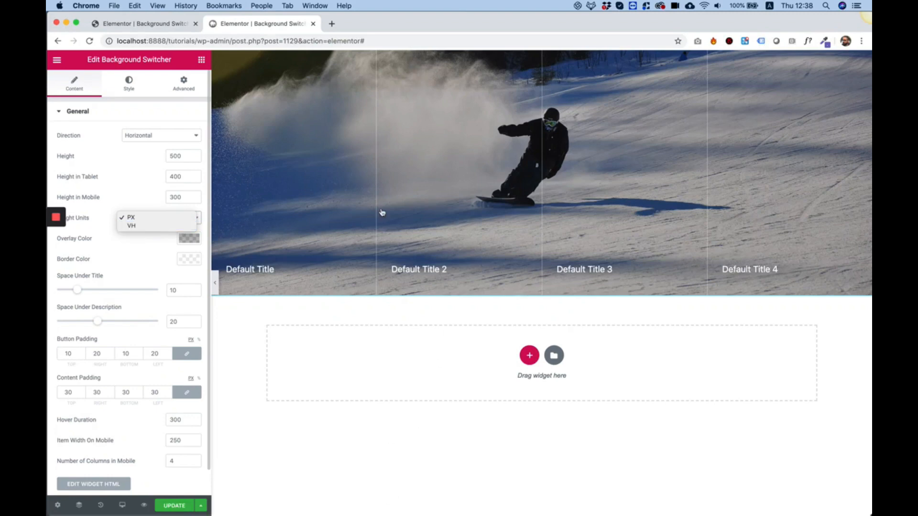
{"action": "mouse_move", "coordinate": [163, 246]}
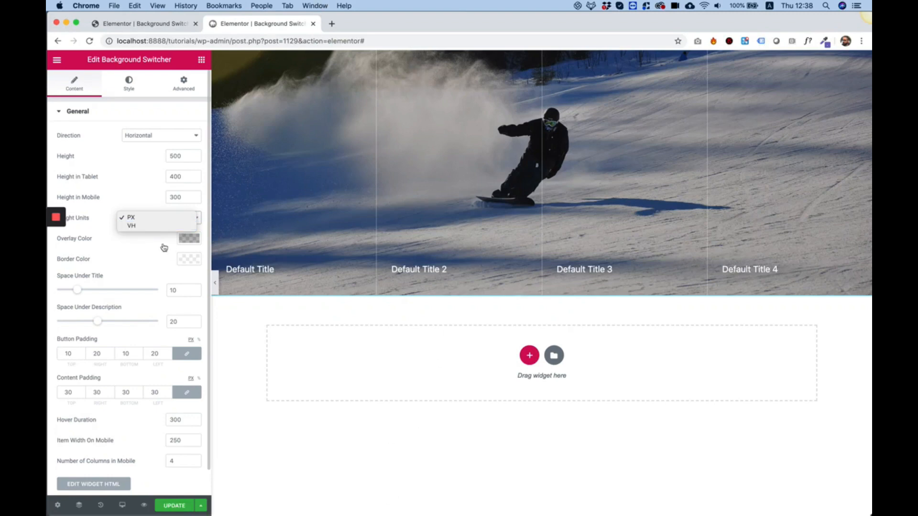
Set the switcher height to 100 in VH units.
{"action": "left_click", "coordinate": [131, 225]}
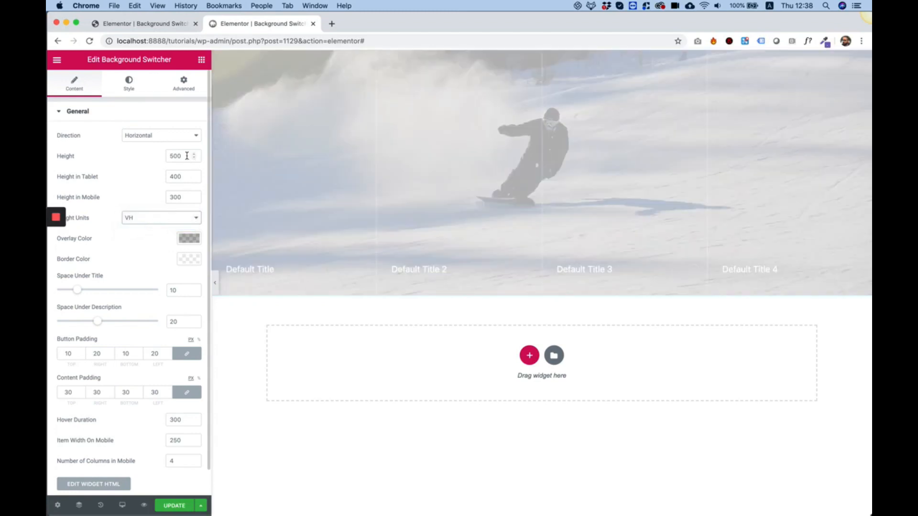
{"action": "left_click", "coordinate": [176, 156]}
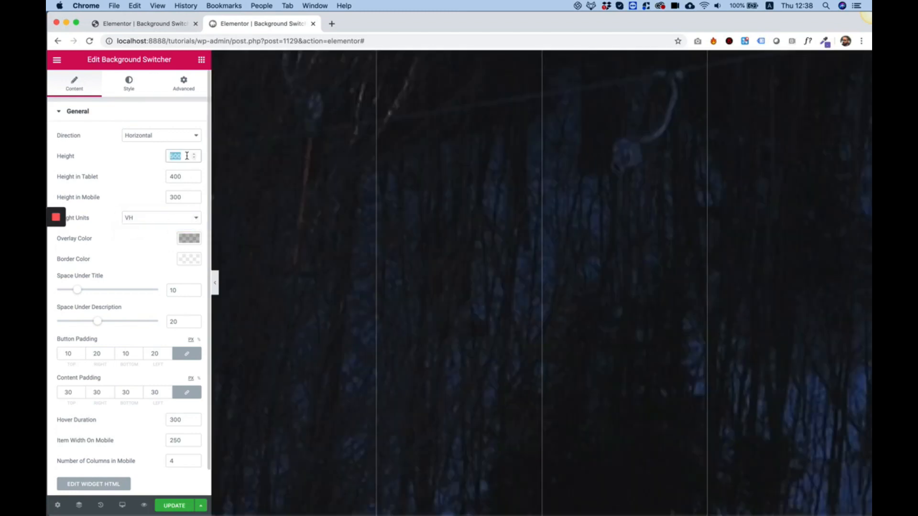
{"action": "type", "text": "100"}
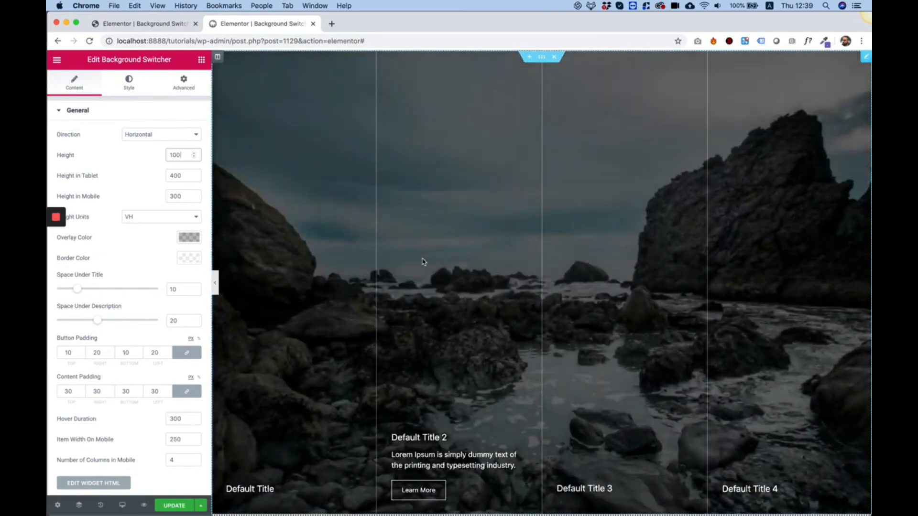
Open and inspect the overlay colour value (25% black).
{"action": "left_click", "coordinate": [188, 238]}
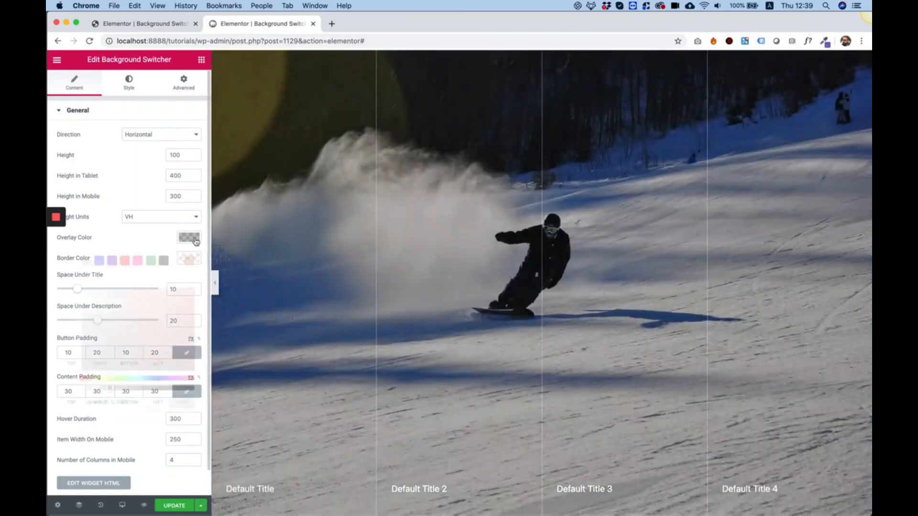
{"action": "left_click", "coordinate": [189, 239]}
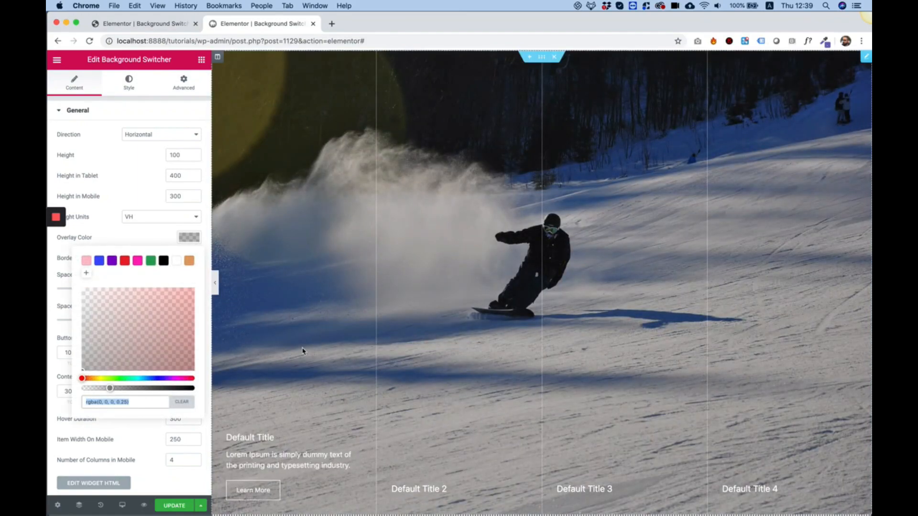
{"action": "mouse_move", "coordinate": [221, 220]}
{"action": "type", "text": "40"}
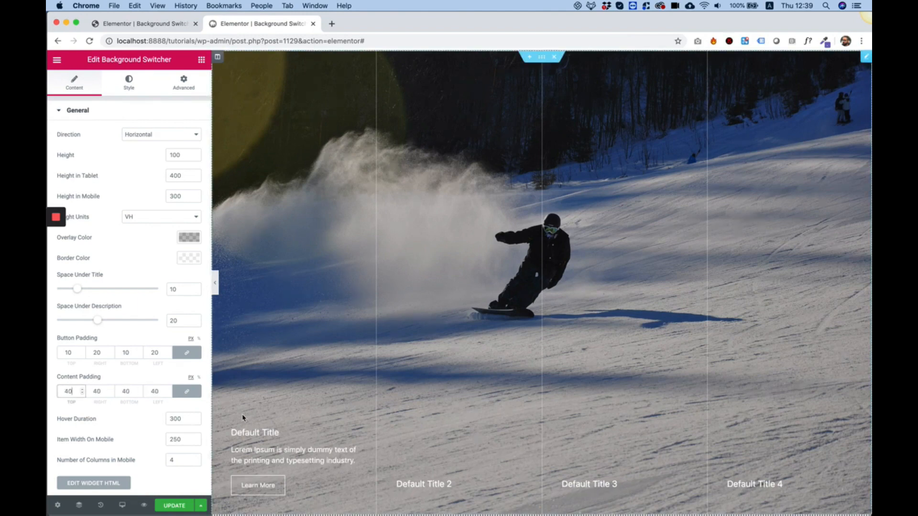
{"action": "mouse_move", "coordinate": [221, 478]}
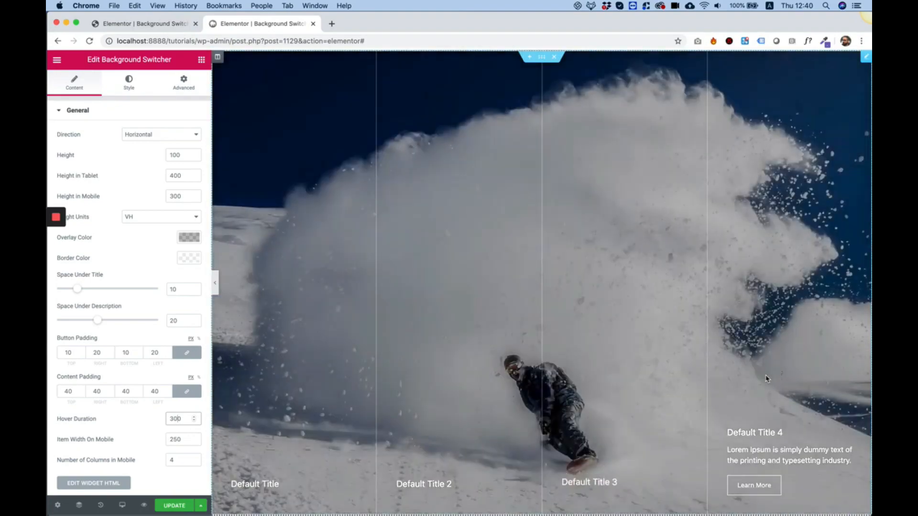
Enable Title Styles and set the titles to Pacifico at size 26.
{"action": "left_click", "coordinate": [128, 82]}
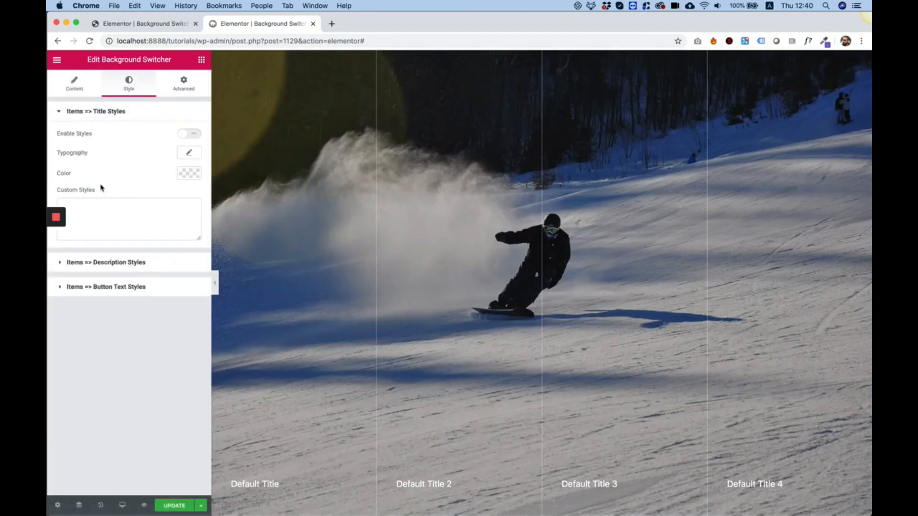
{"action": "mouse_move", "coordinate": [107, 126]}
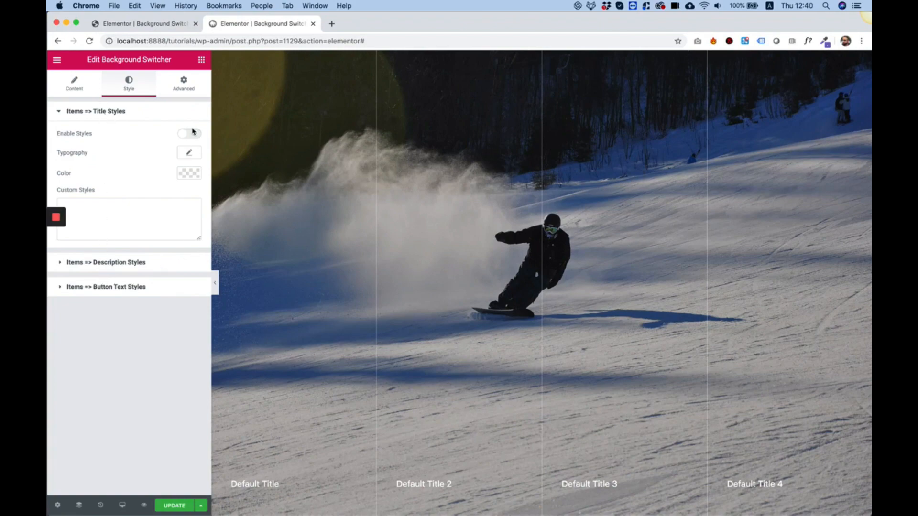
{"action": "left_click", "coordinate": [189, 134]}
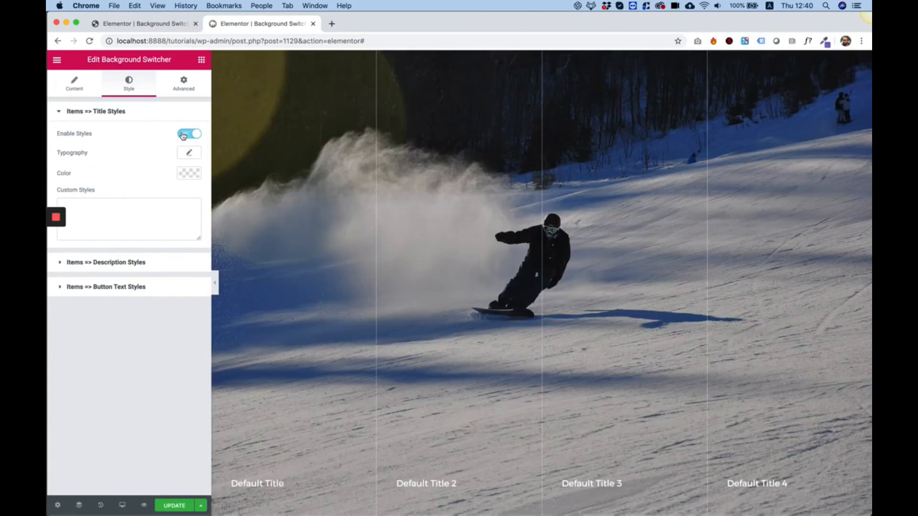
{"action": "left_click", "coordinate": [189, 153]}
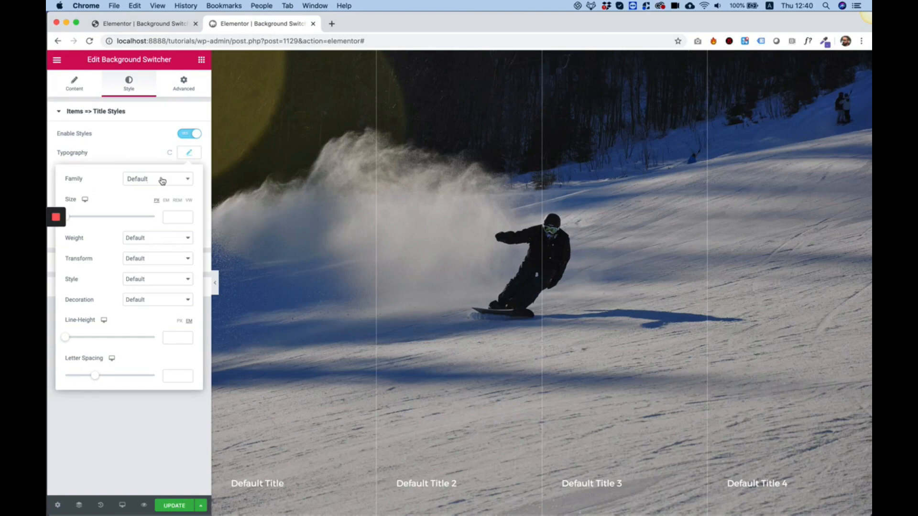
{"action": "type", "text": "pac"}
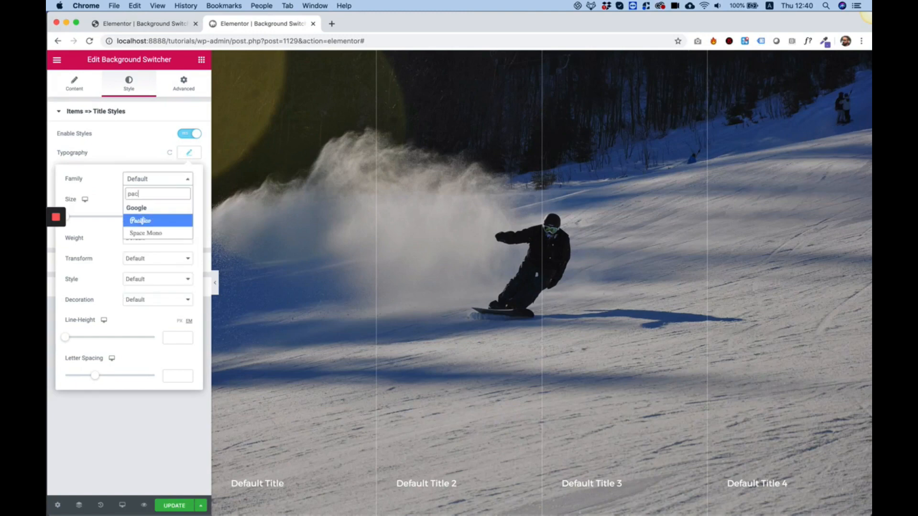
{"action": "left_click", "coordinate": [139, 221]}
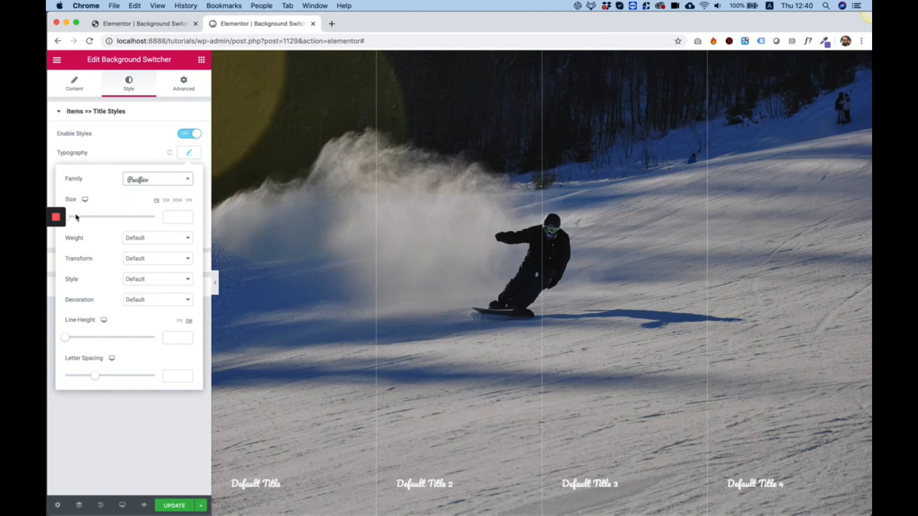
{"action": "left_click_drag", "start_coordinate": [70, 217], "coordinate": [96, 217]}
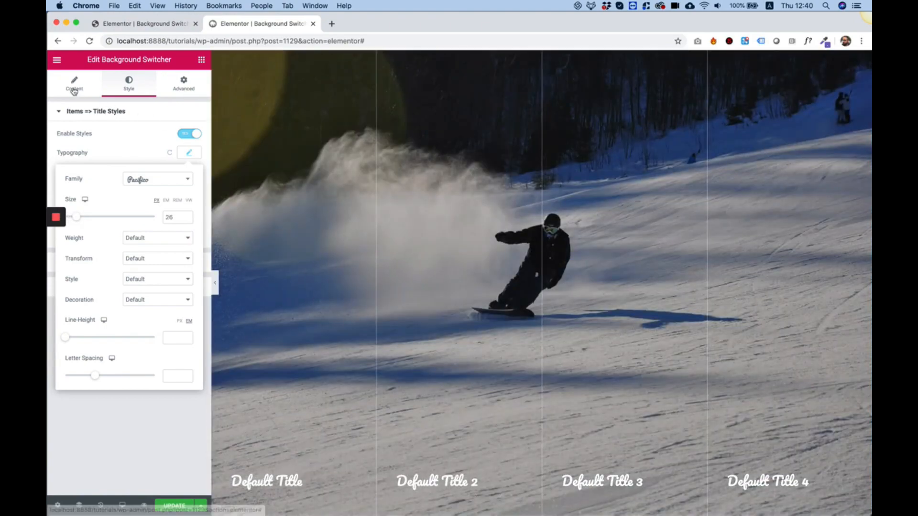
Set Direction to Vertical with a height of 25.
{"action": "left_click", "coordinate": [74, 84]}
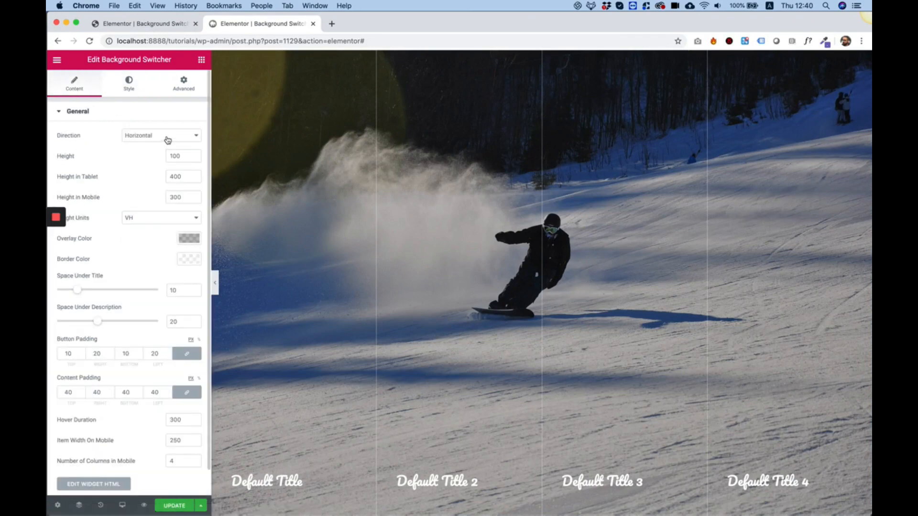
{"action": "left_click", "coordinate": [161, 135]}
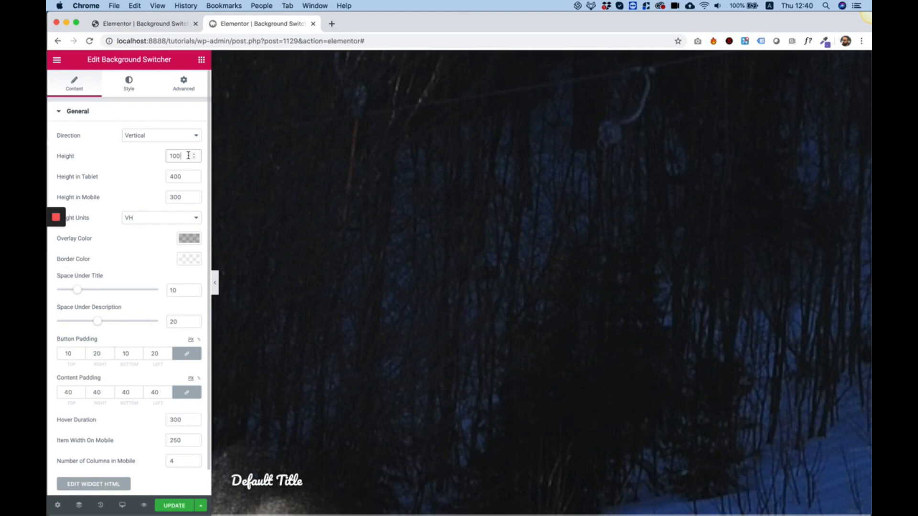
{"action": "double_click", "coordinate": [174, 156]}
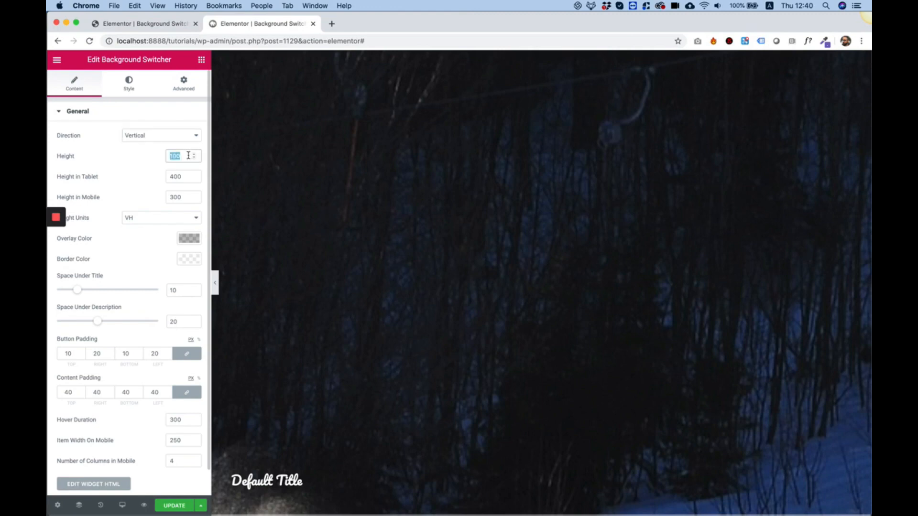
{"action": "type", "text": "25"}
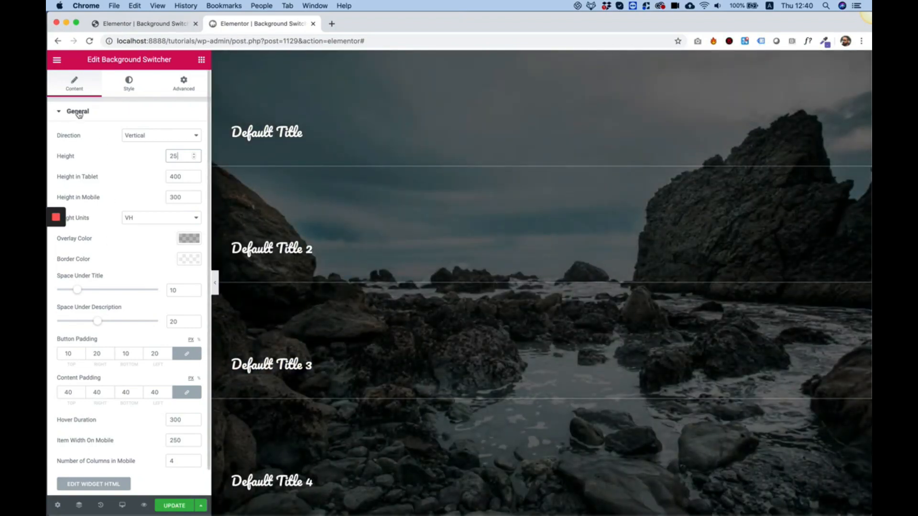
{"action": "left_click", "coordinate": [75, 135]}
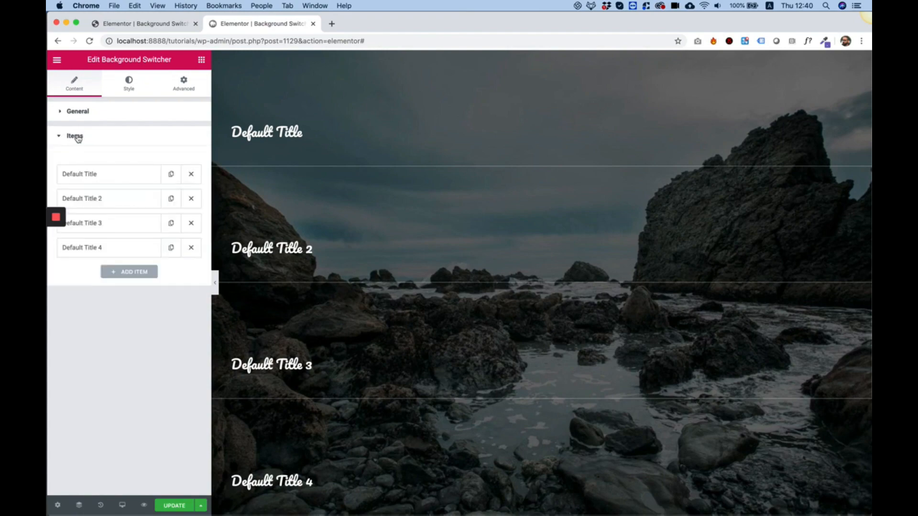
{"action": "mouse_move", "coordinate": [123, 213]}
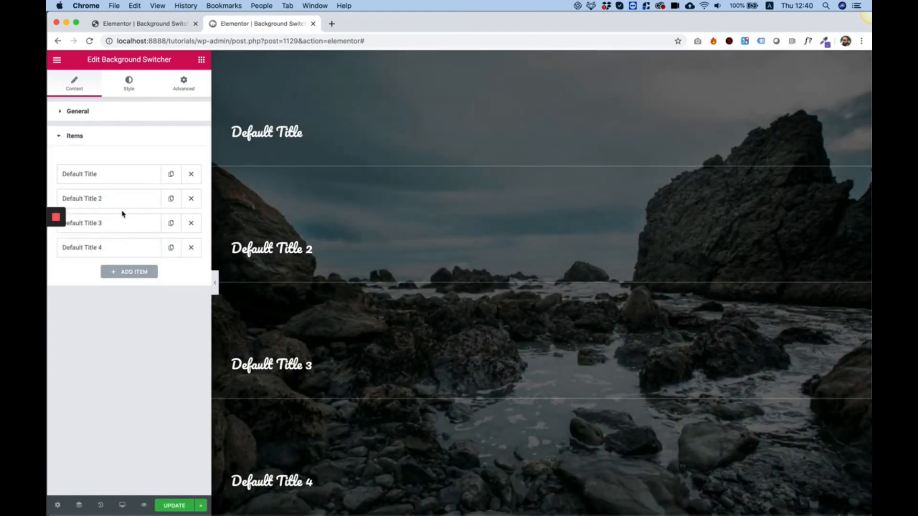
{"action": "left_click", "coordinate": [94, 223]}
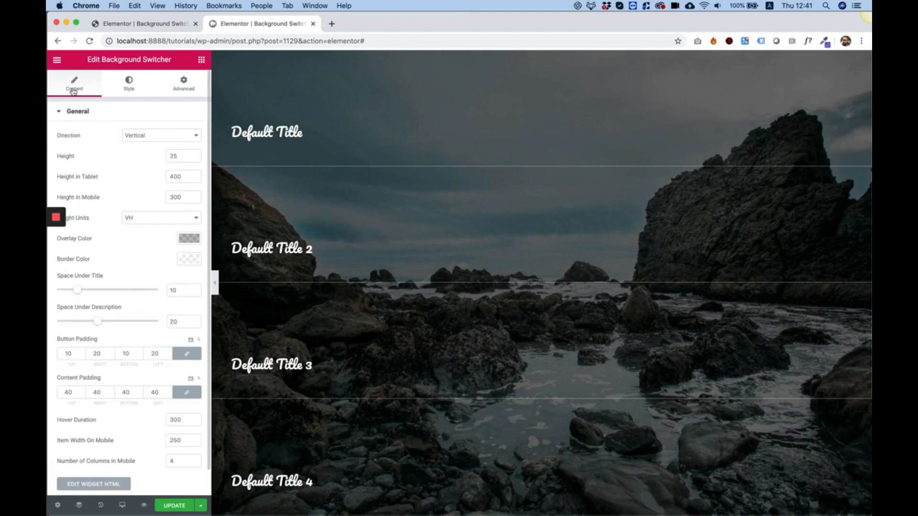
Set Direction back to Horizontal with a height of 500 px.
{"action": "left_click", "coordinate": [160, 135]}
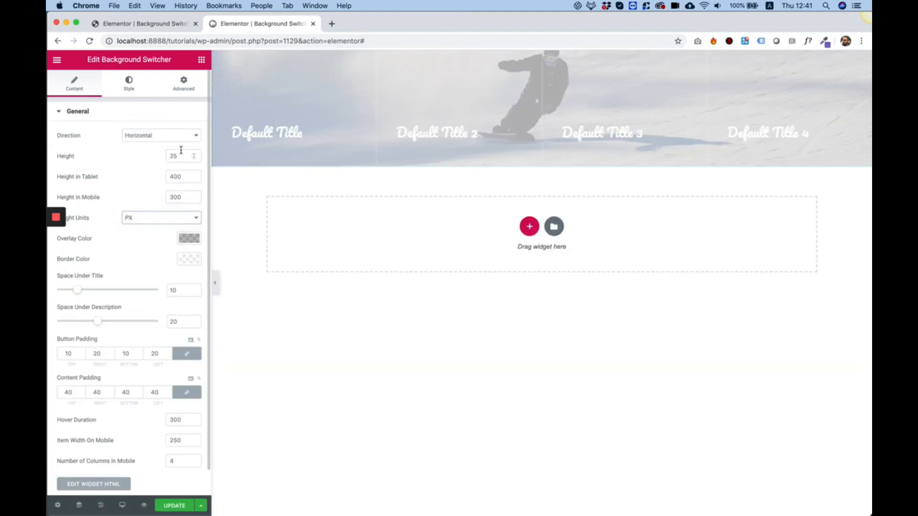
{"action": "type", "text": "500"}
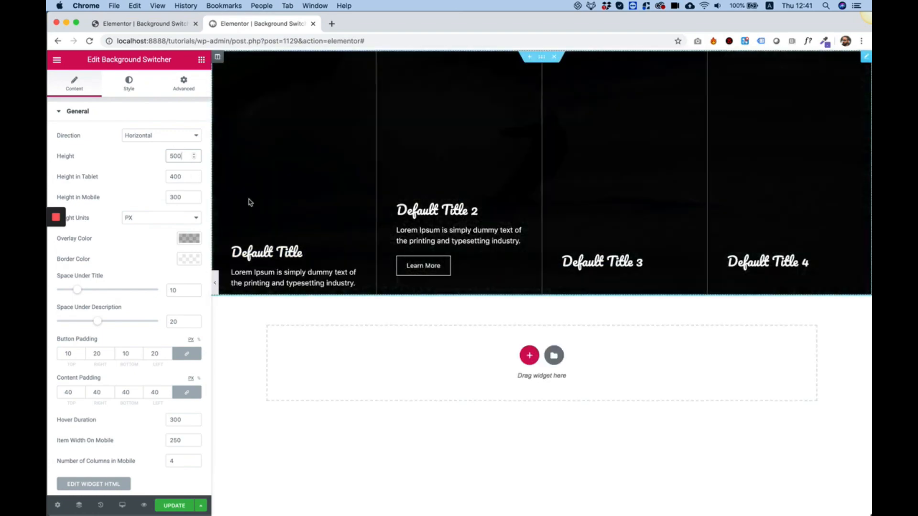
{"action": "left_click", "coordinate": [173, 505]}
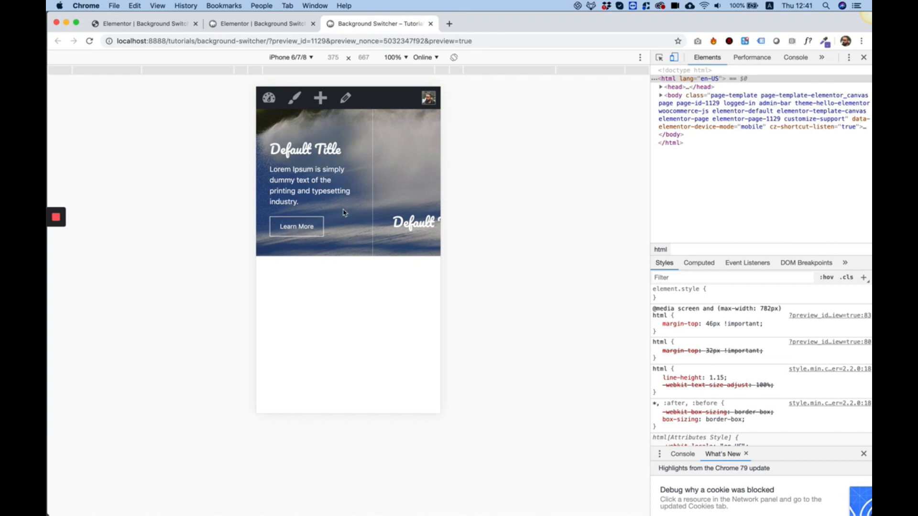
{"action": "mouse_move", "coordinate": [322, 210]}
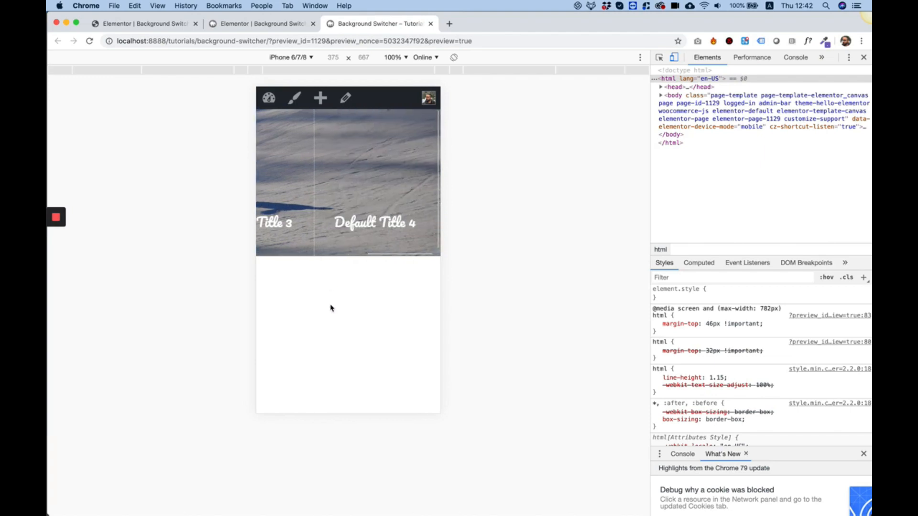
Return from the mobile preview to the Elementor editor tab.
{"action": "left_click", "coordinate": [262, 23]}
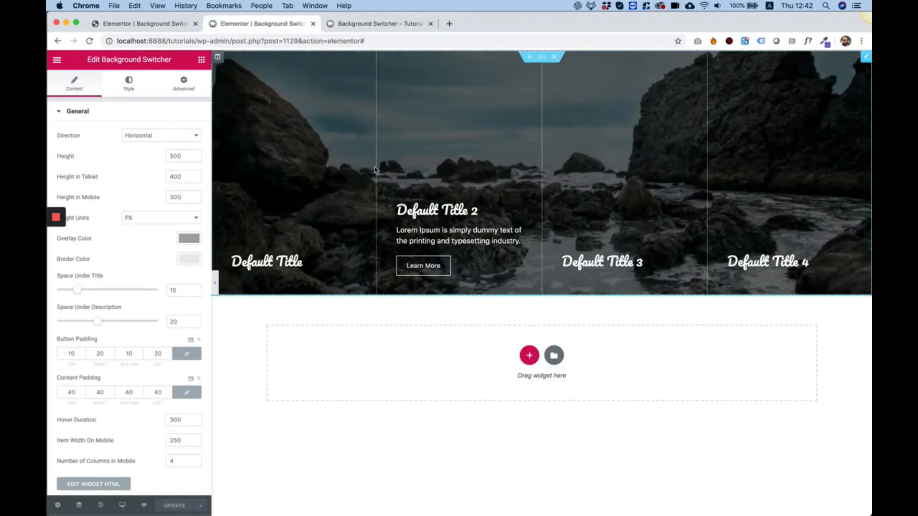